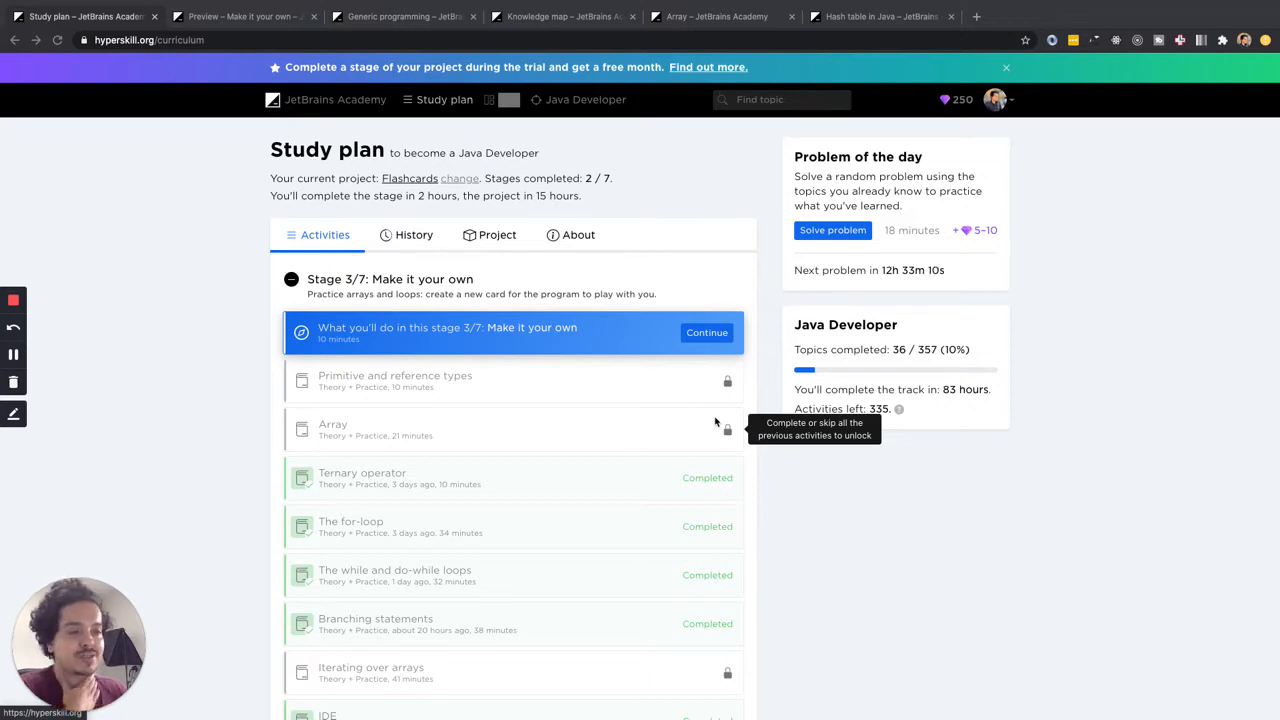
{"action": "mouse_move", "coordinate": [448, 230]}
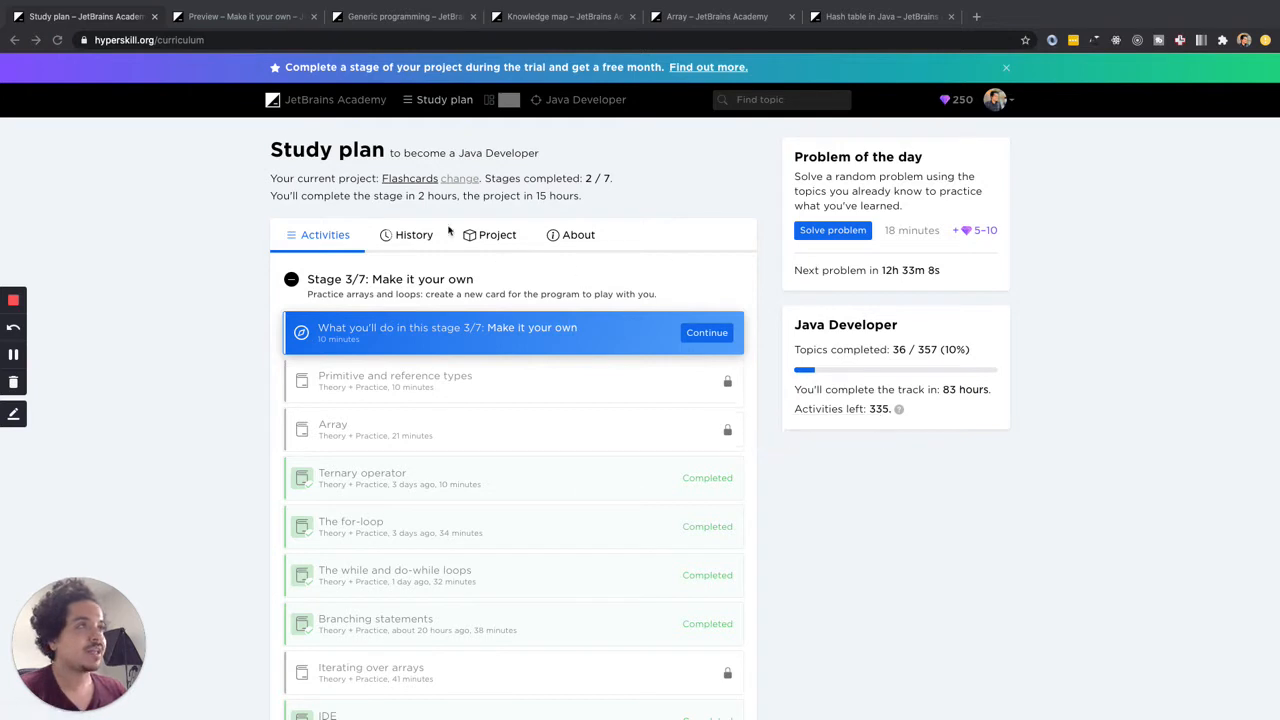
{"action": "mouse_move", "coordinate": [492, 270]}
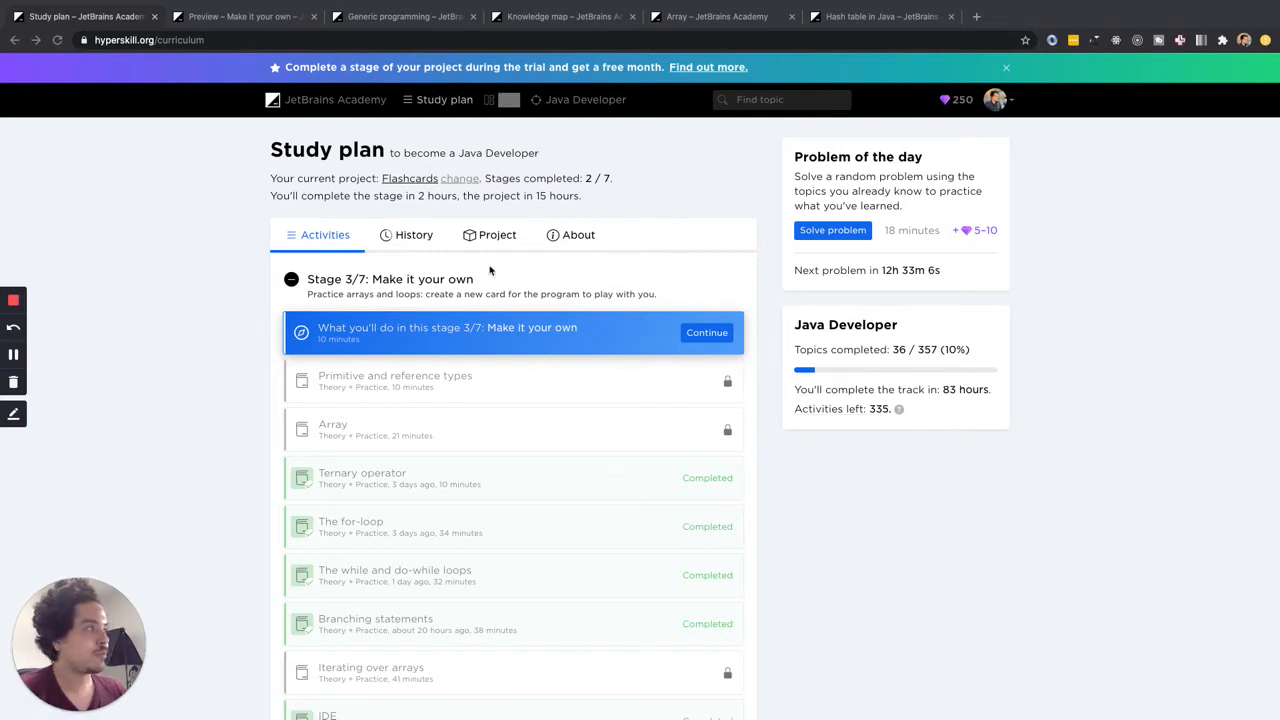
{"action": "scroll", "scroll_direction": "down", "scroll_amount": 3}
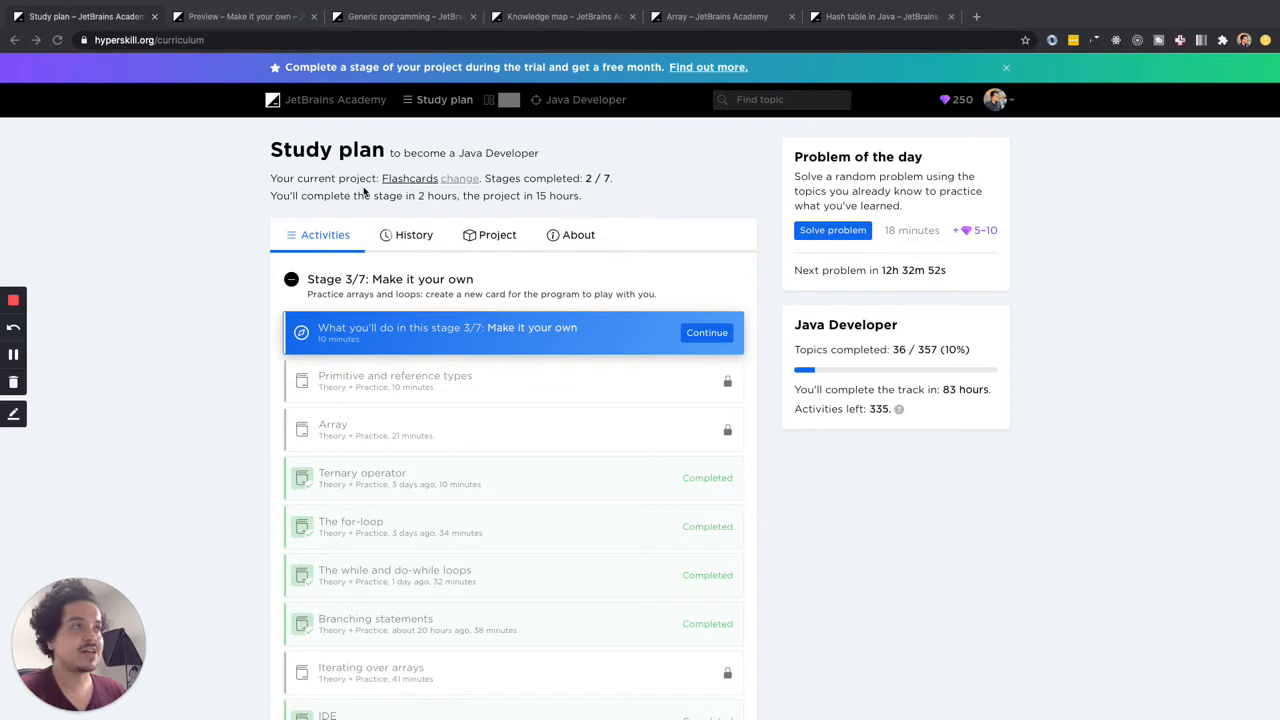
{"action": "mouse_move", "coordinate": [284, 36]}
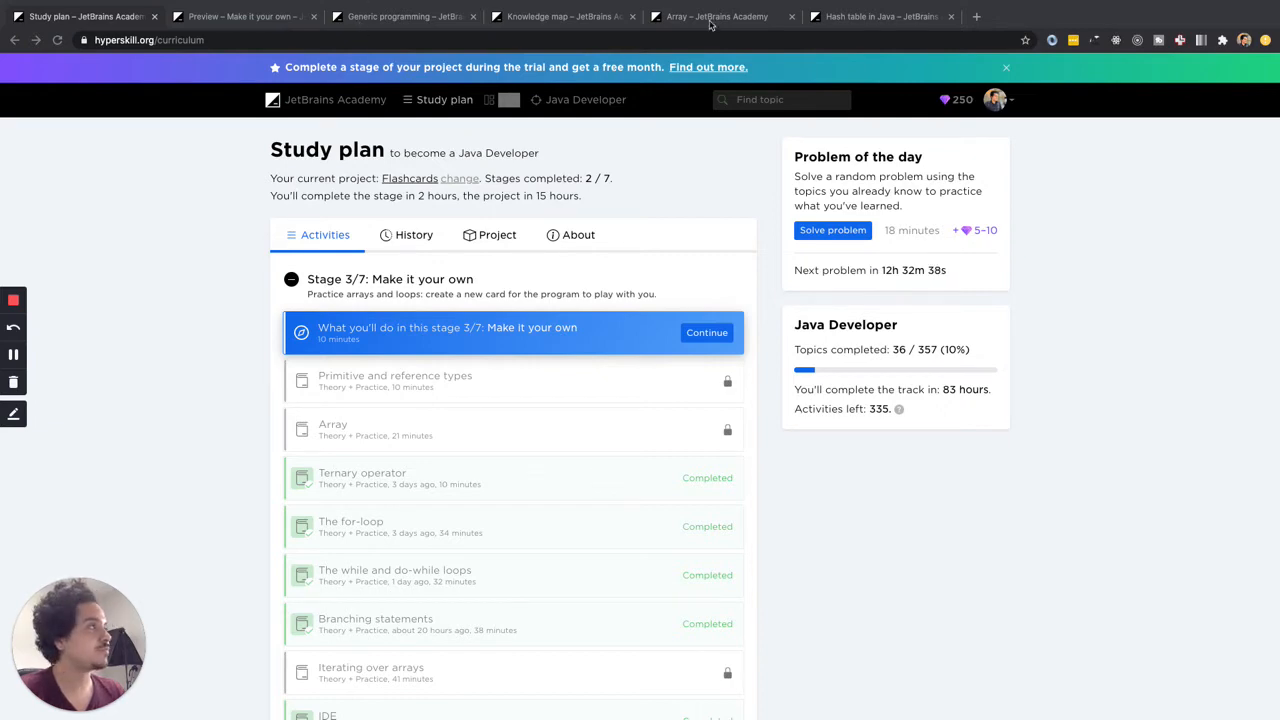
{"action": "left_click", "coordinate": [564, 16]}
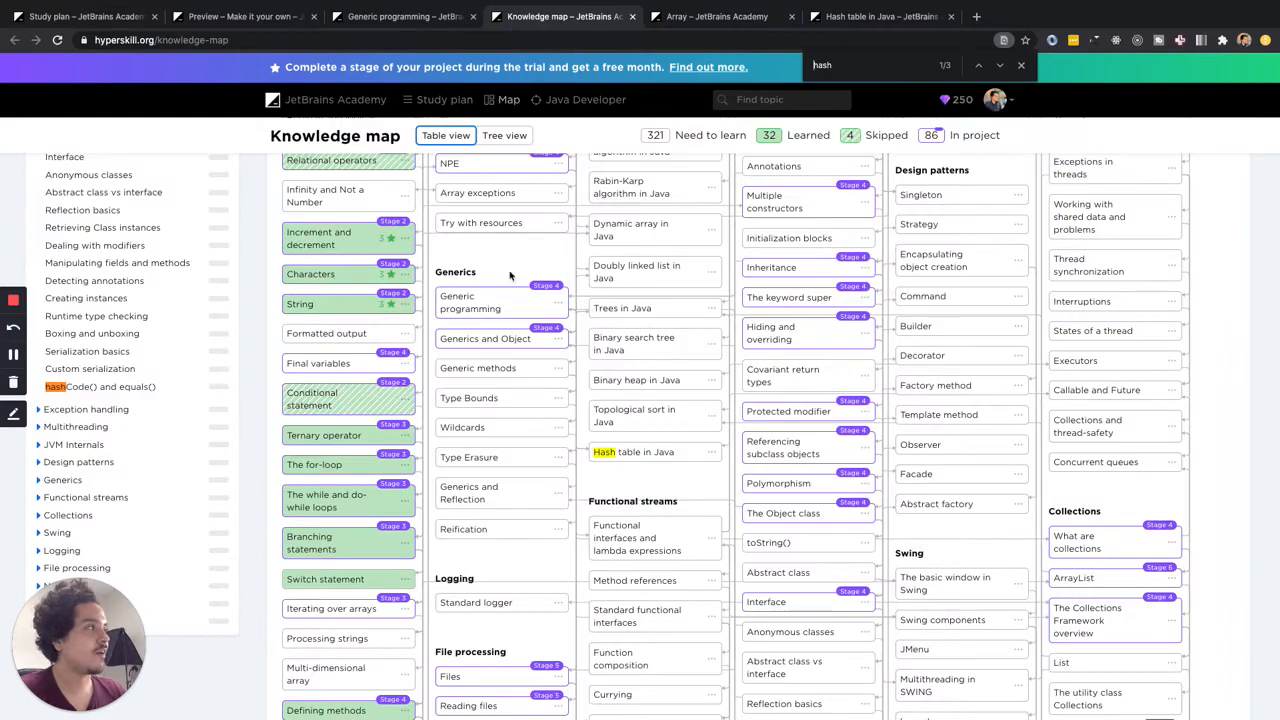
{"action": "left_click", "coordinate": [1010, 66]}
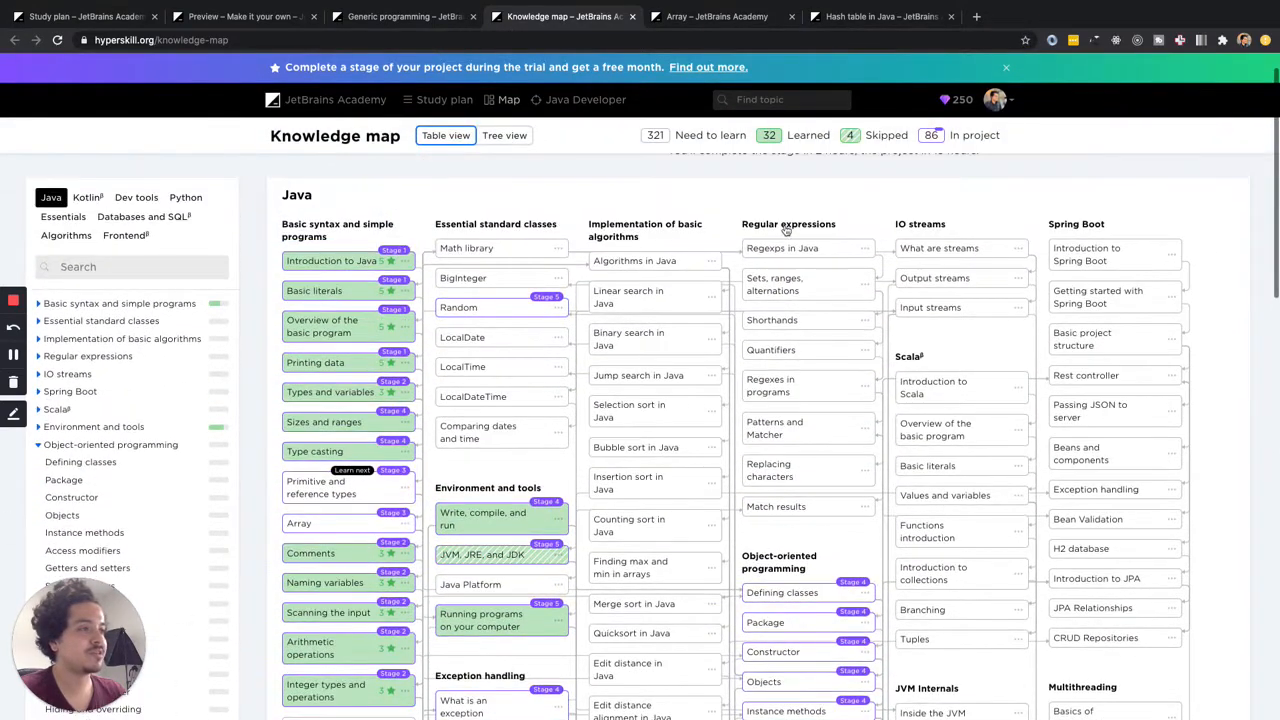
{"action": "scroll", "scroll_direction": "down", "scroll_amount": 3}
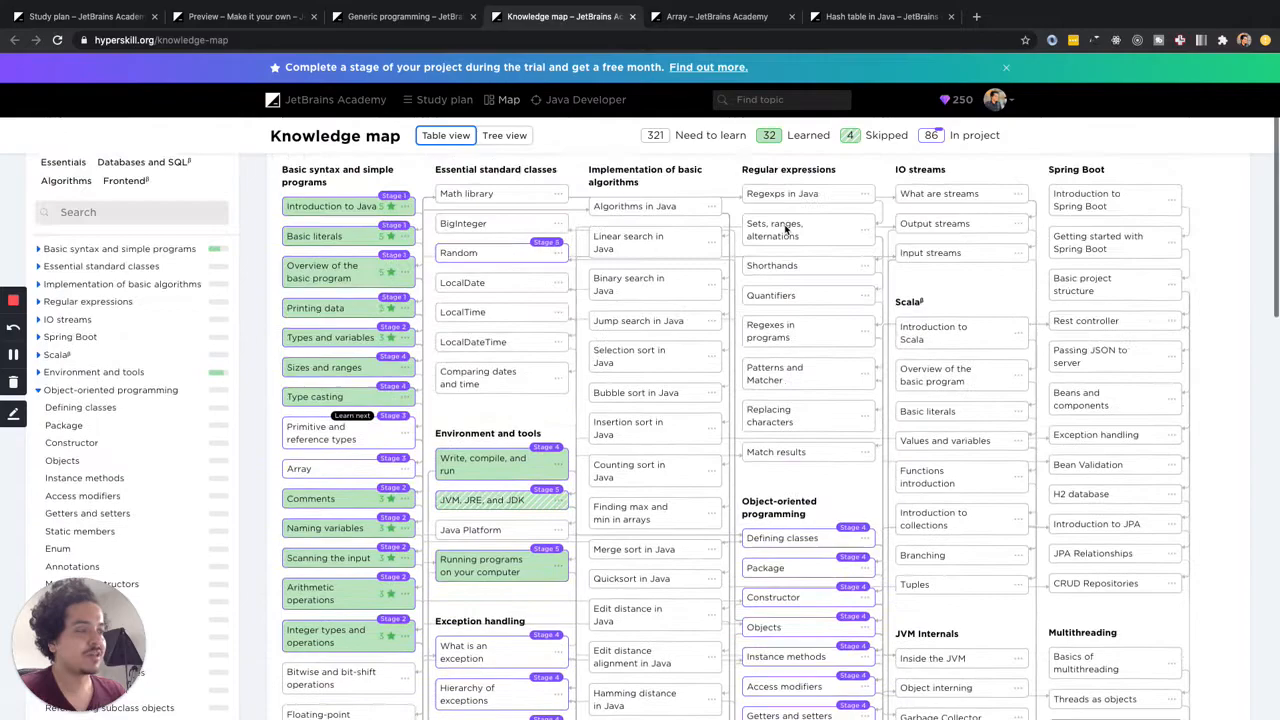
{"action": "scroll", "scroll_direction": "down", "scroll_amount": 3}
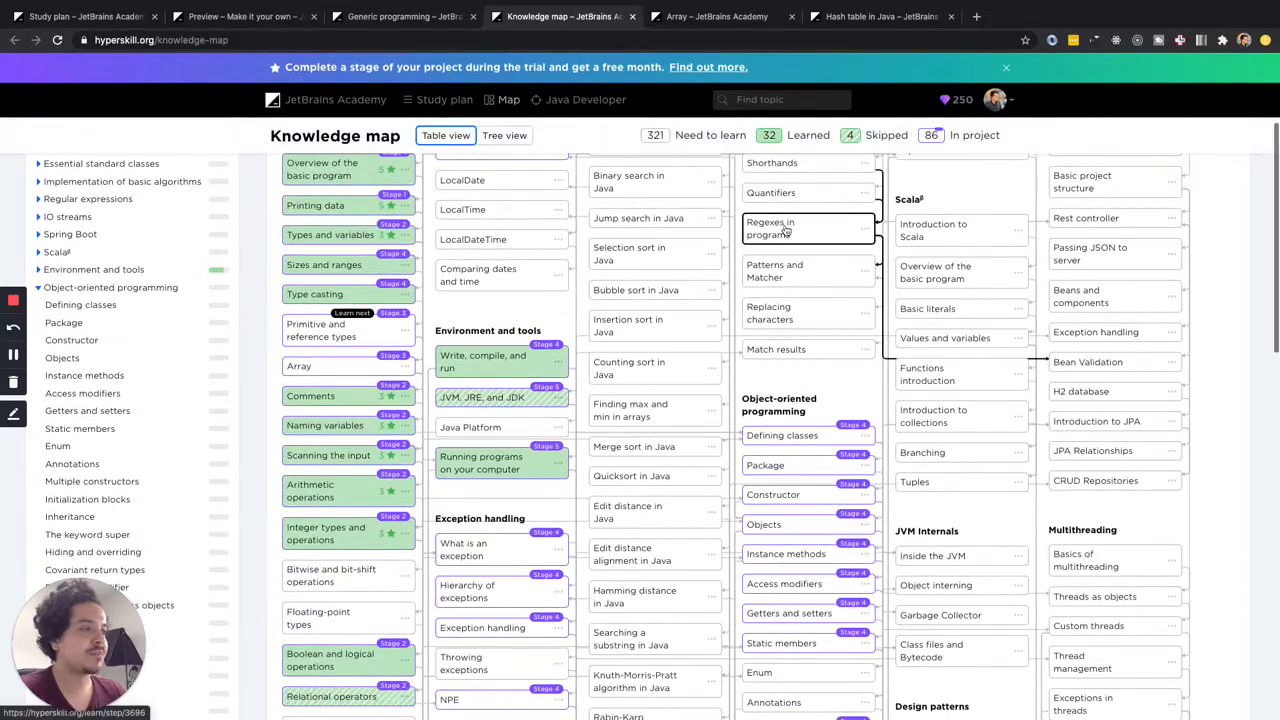
{"action": "scroll", "scroll_direction": "down", "scroll_amount": 3}
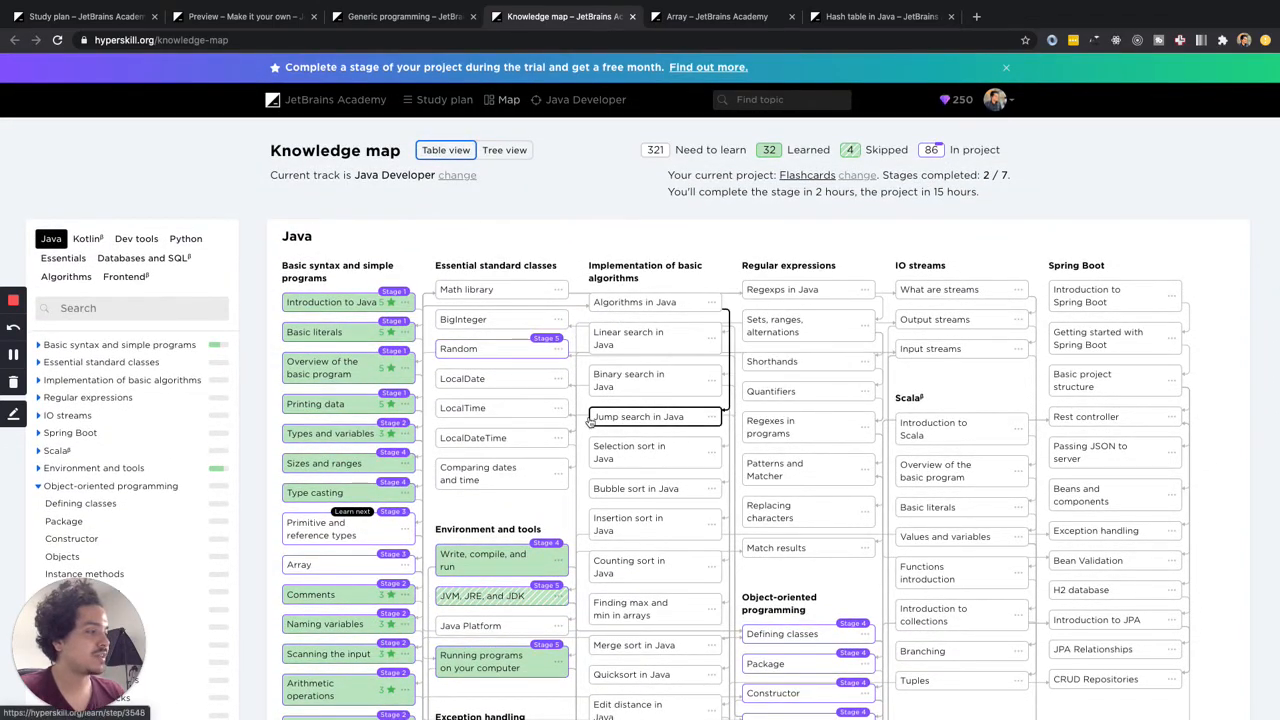
{"action": "scroll", "scroll_direction": "down", "scroll_amount": 3}
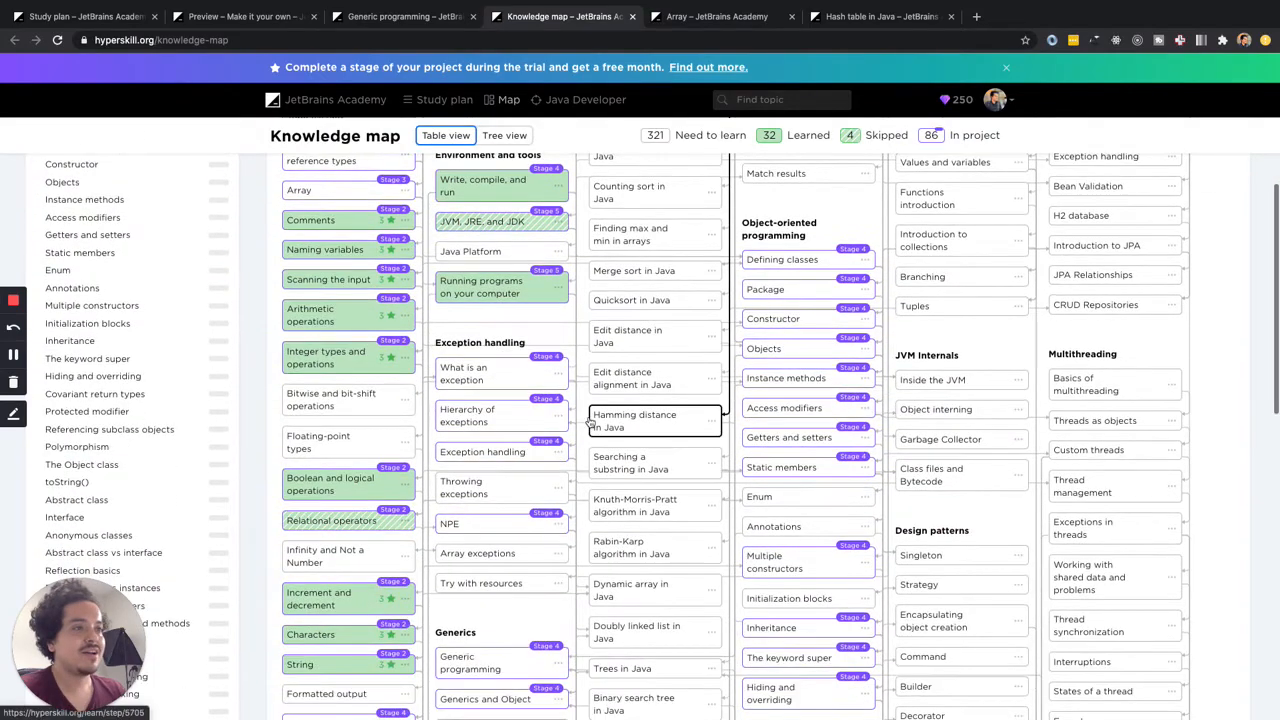
{"action": "left_click", "coordinate": [96, 16]}
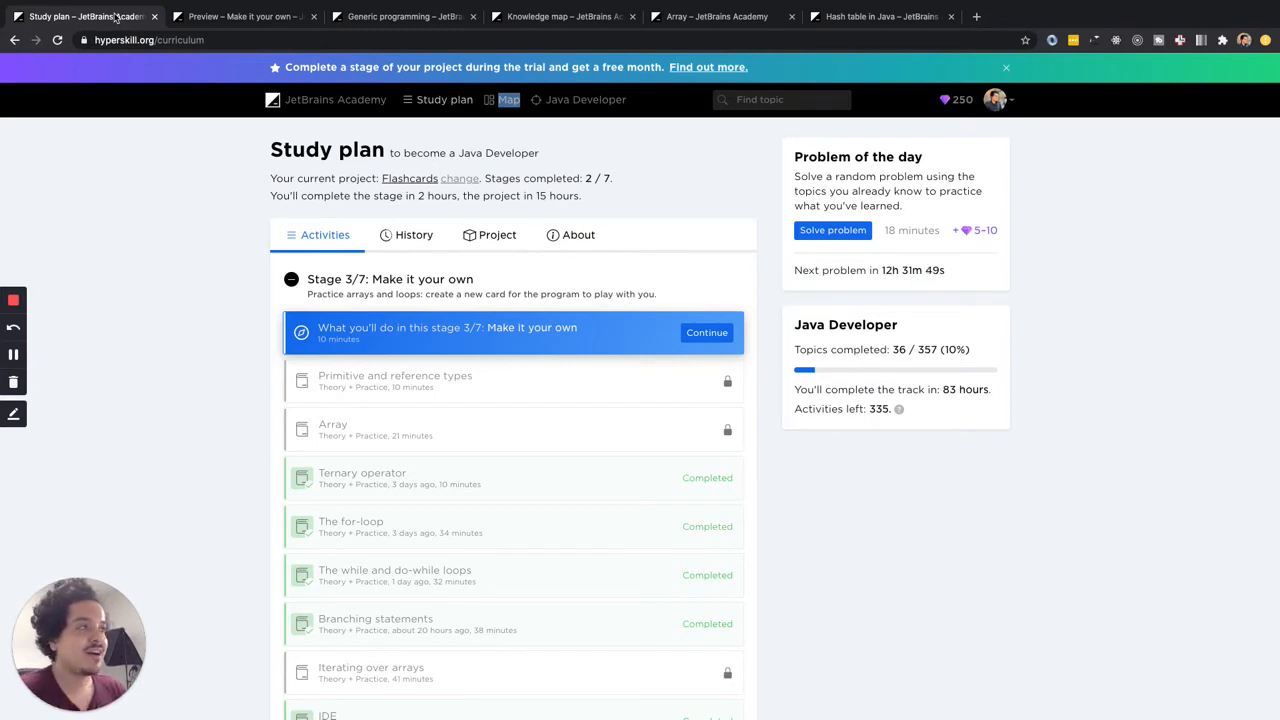
{"action": "mouse_move", "coordinate": [332, 292]}
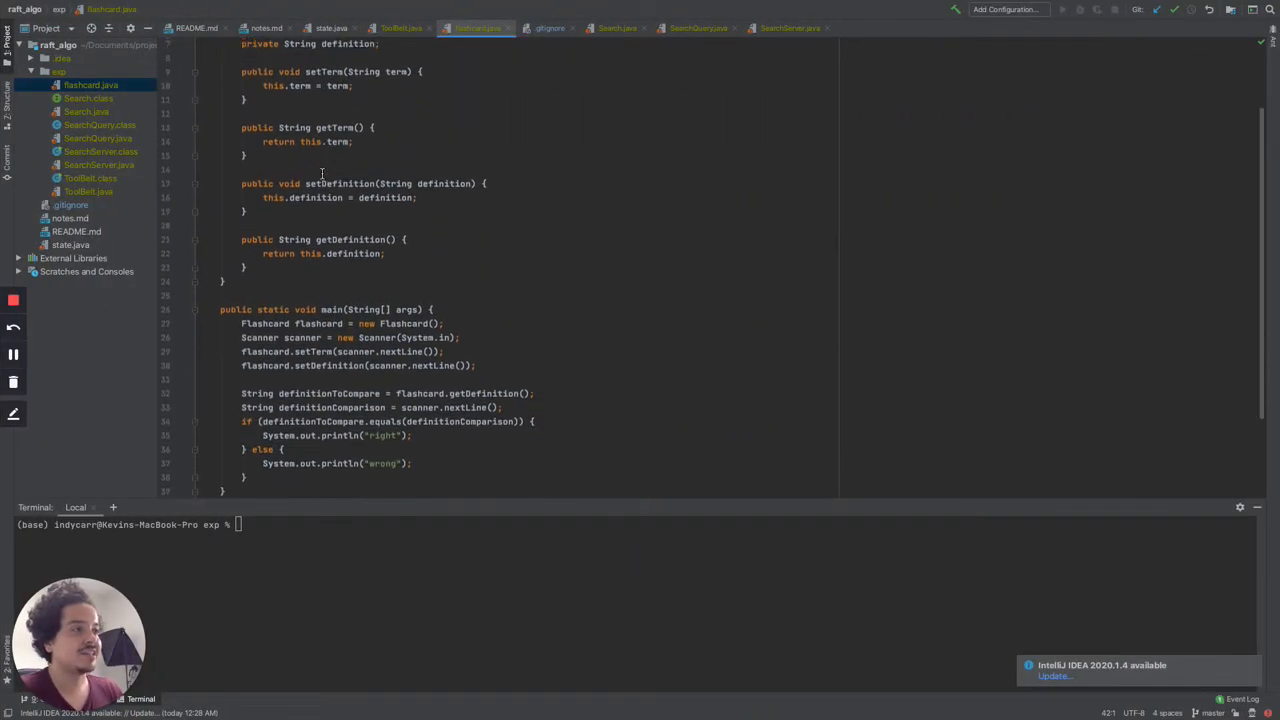
{"action": "scroll", "scroll_direction": "down", "scroll_amount": 3}
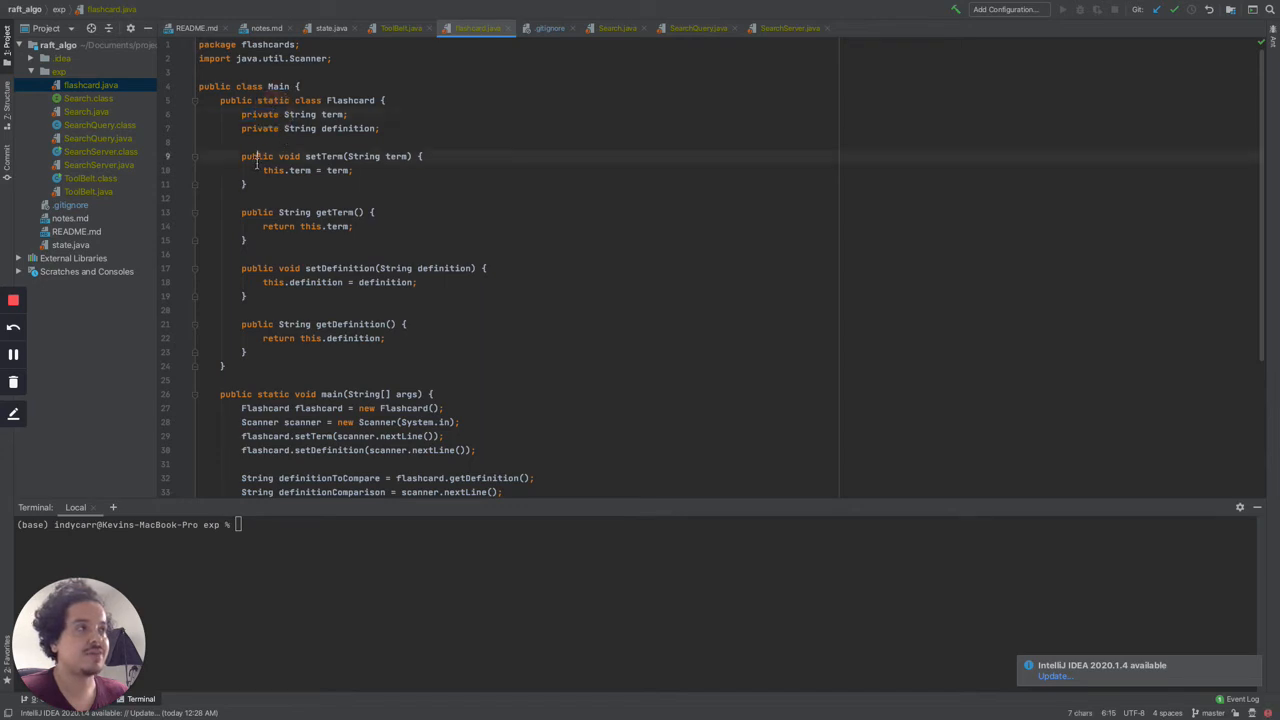
{"action": "double_click", "coordinate": [256, 156]}
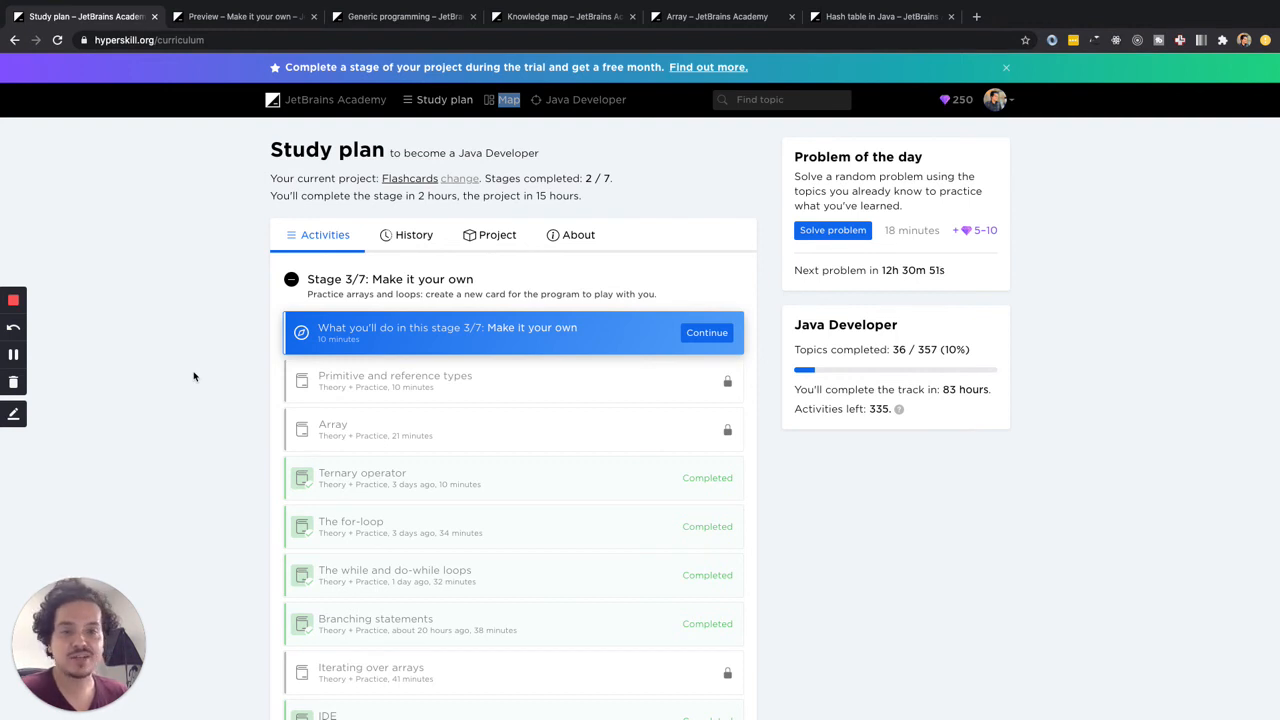
{"action": "mouse_move", "coordinate": [364, 100]}
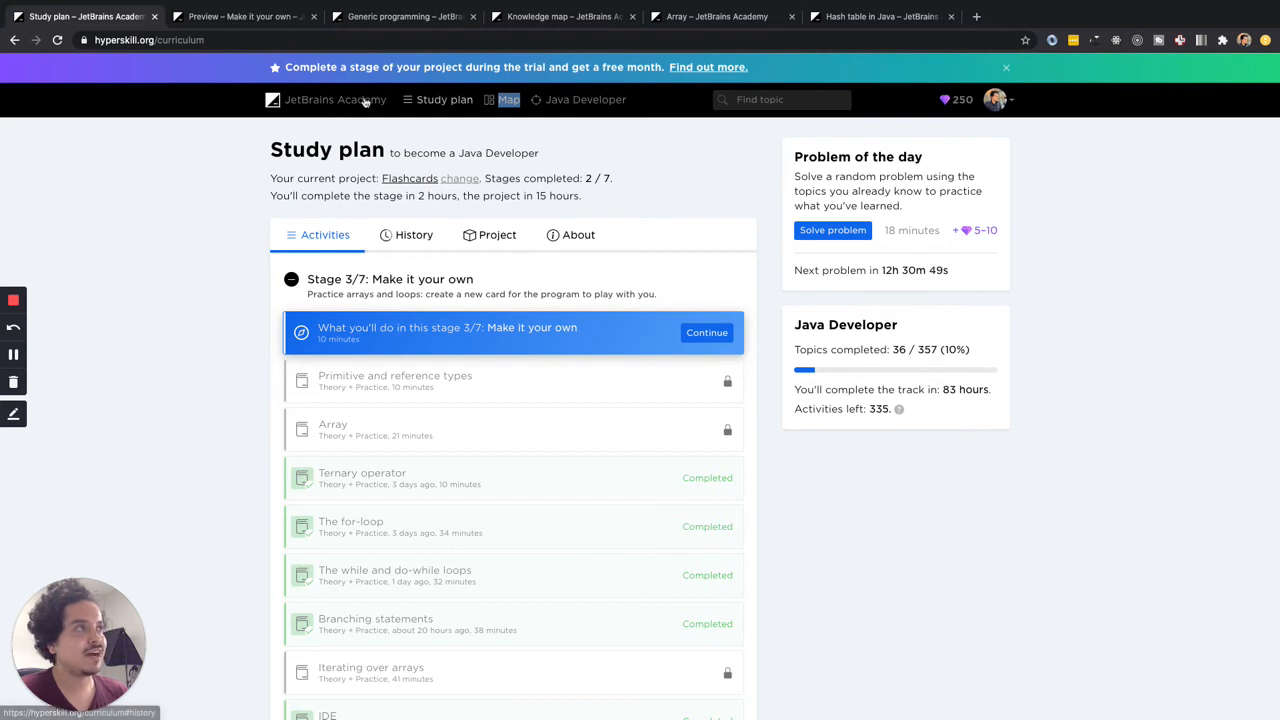
{"action": "mouse_move", "coordinate": [318, 144]}
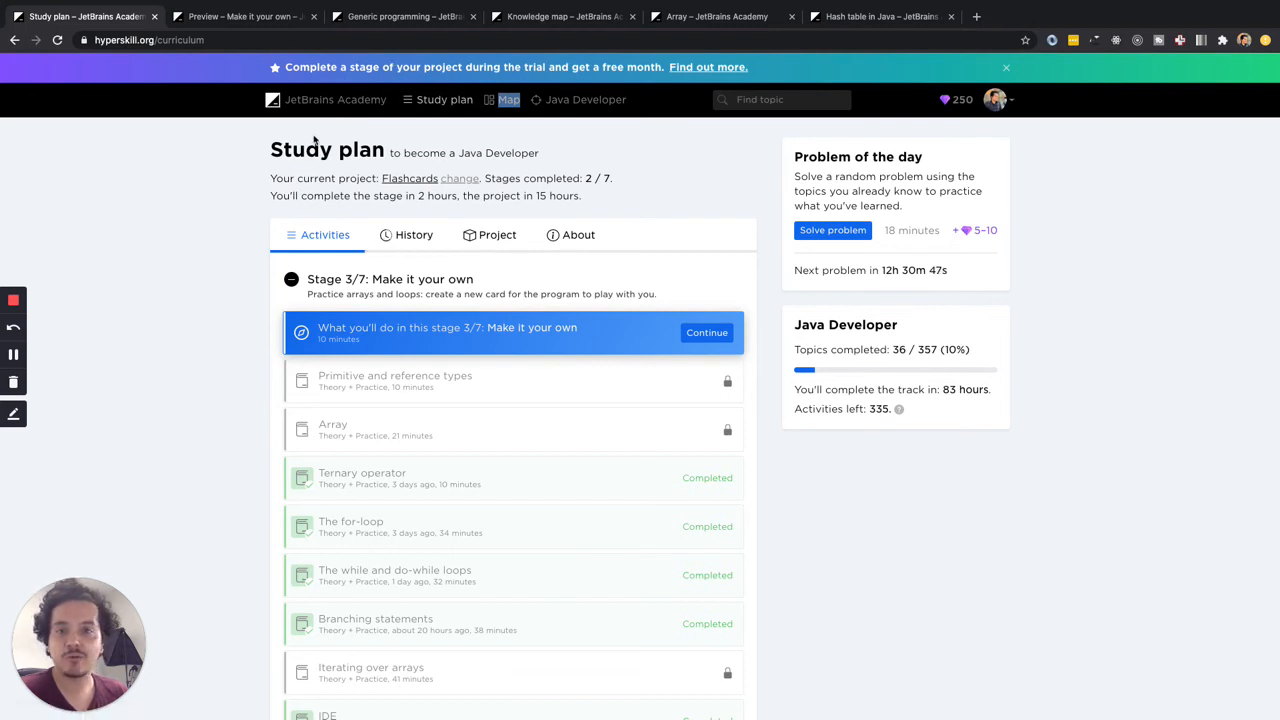